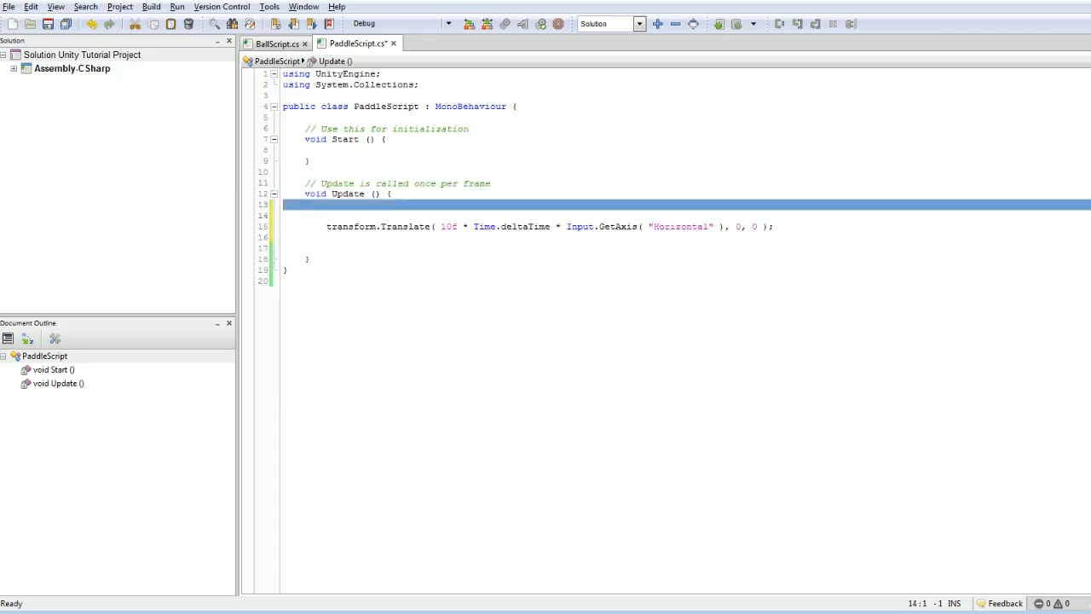
text(void OnCollisionEnter( Collision col ) {)
click(685, 247)
text(Debug.L)
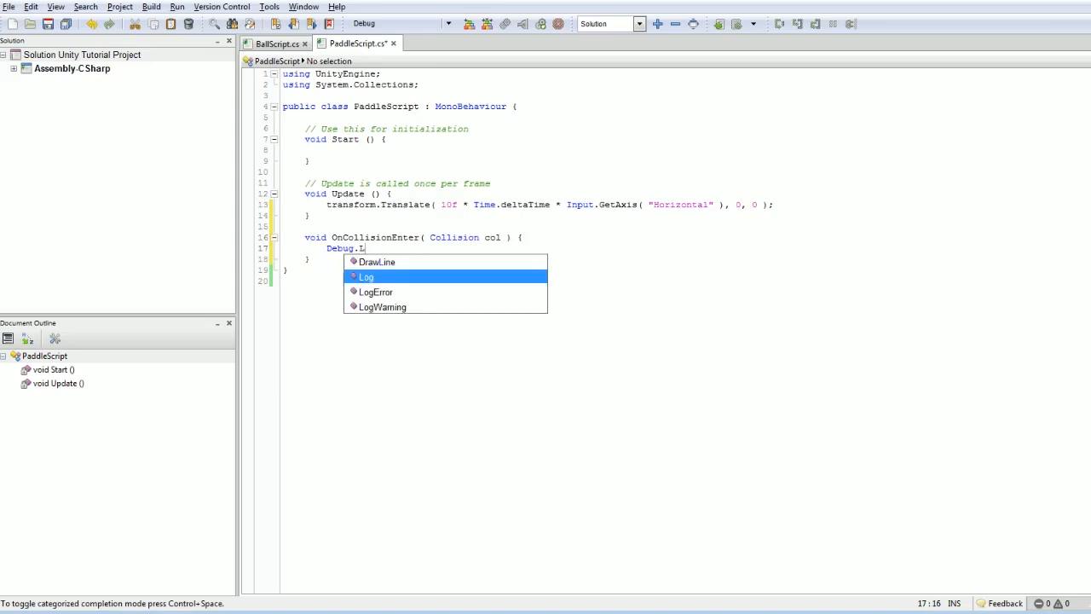
text(col.contacts.)
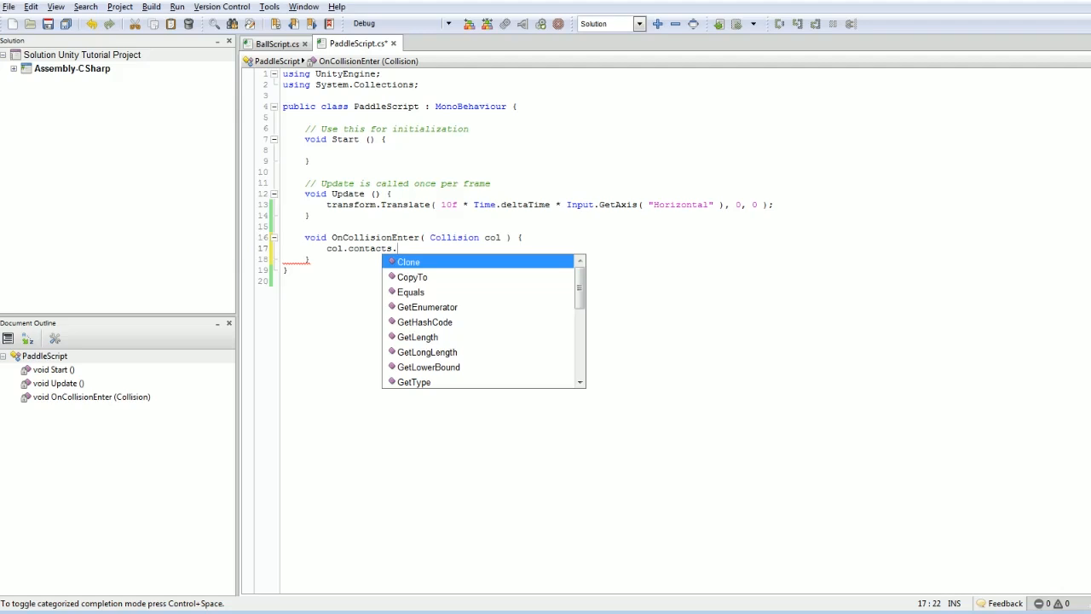